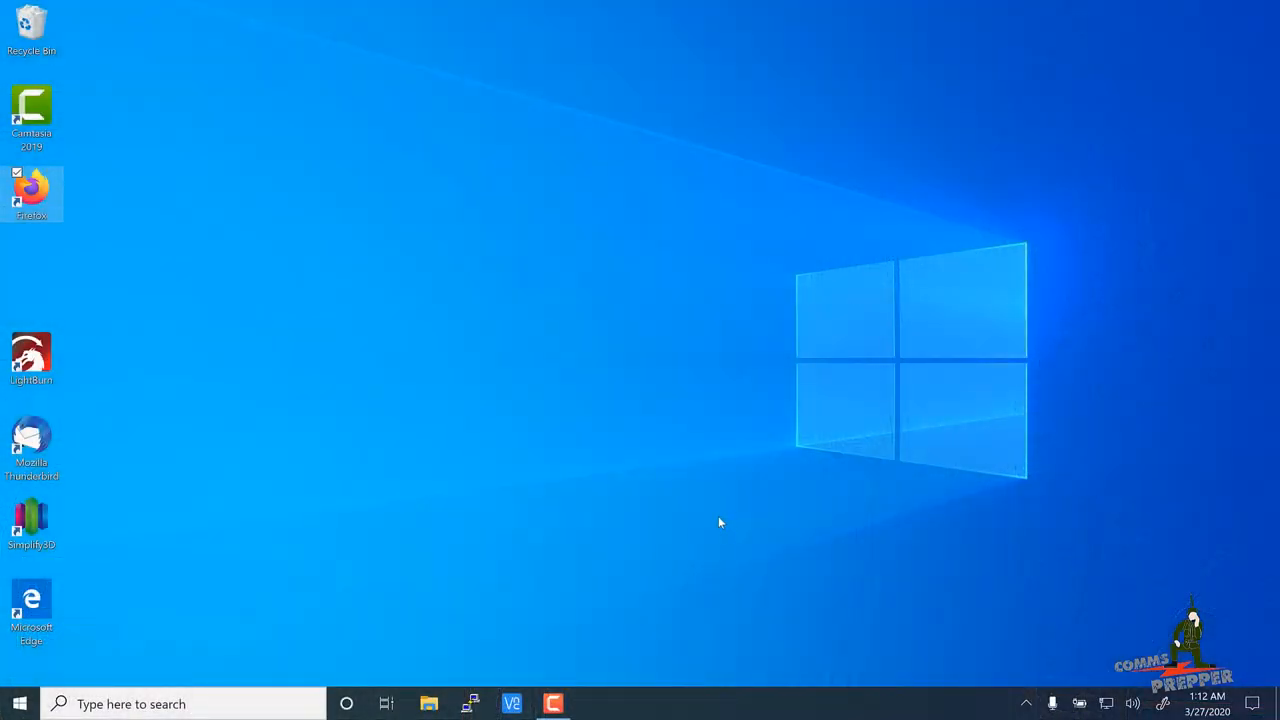
mouse_move(60, 197)
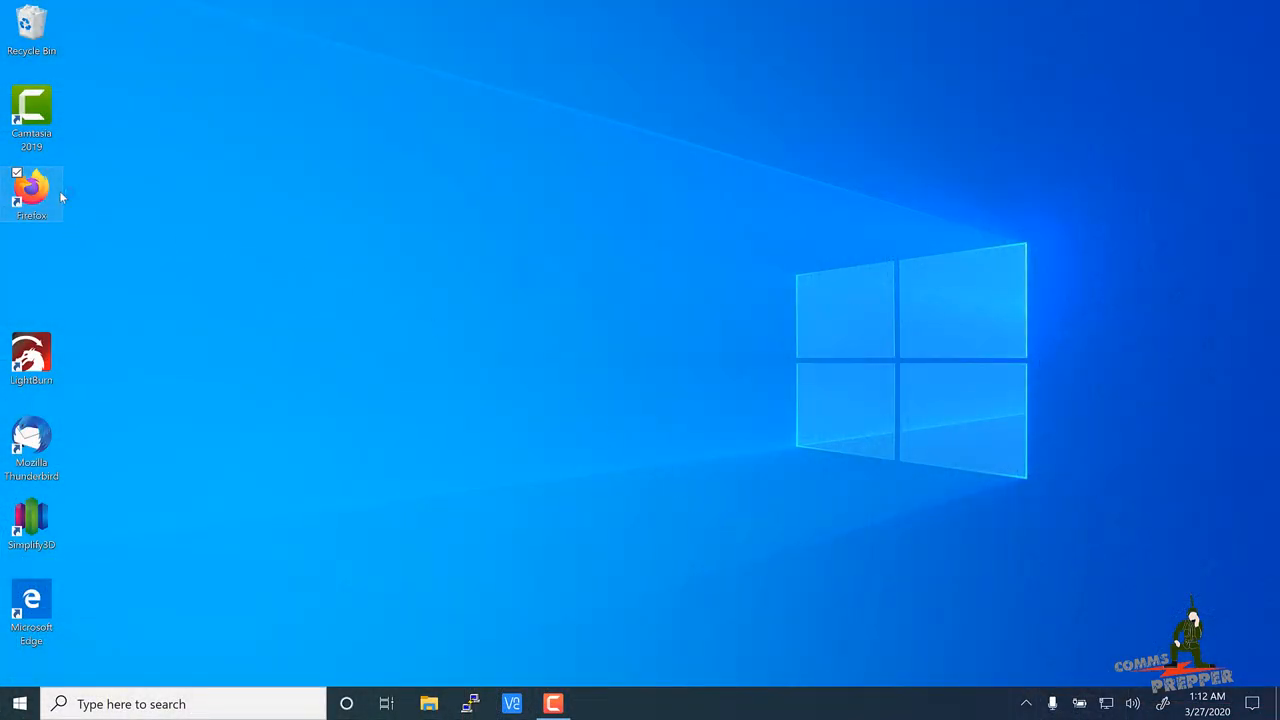
Step: Launch Firefox from its desktop shortcut
double_click(31, 195)
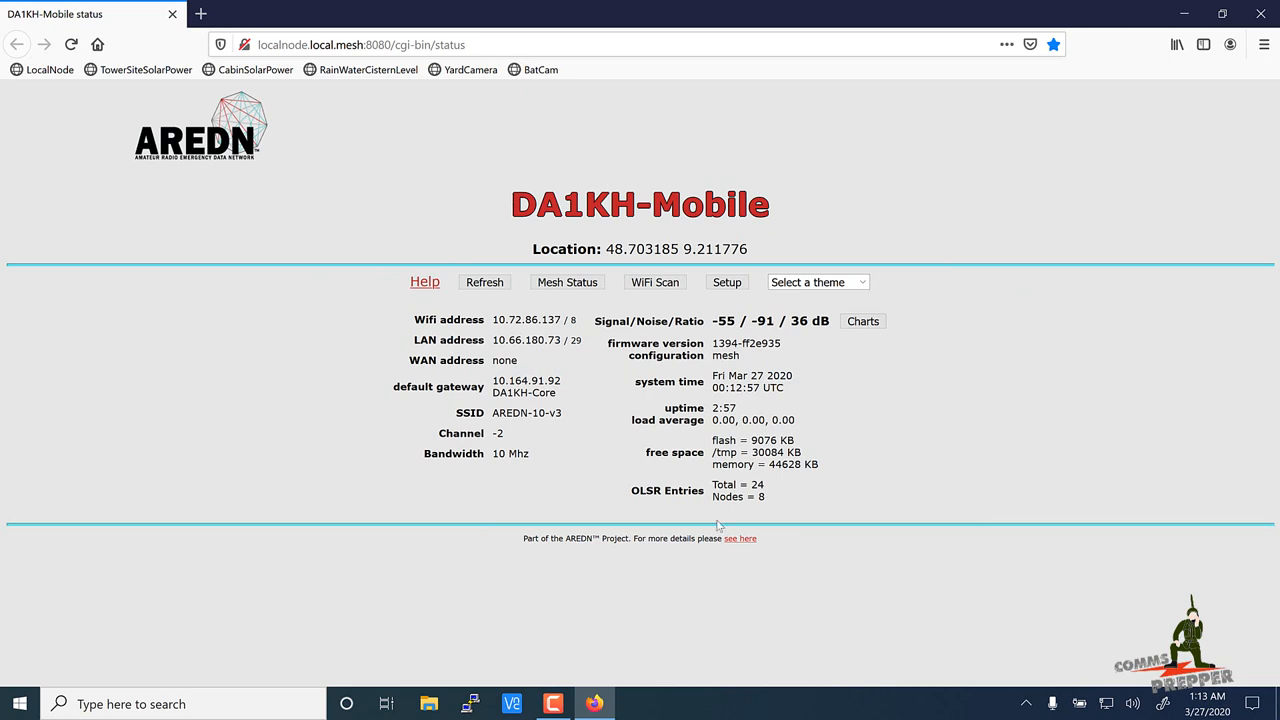
mouse_move(890, 438)
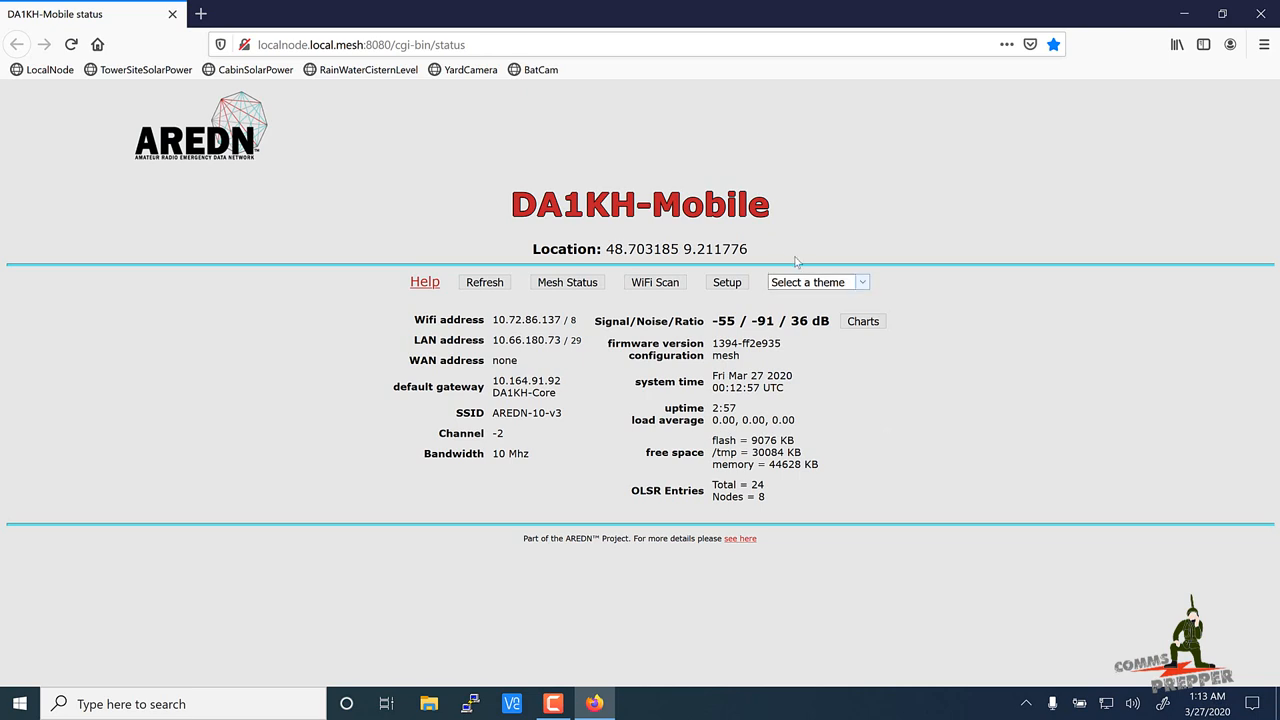
Step: Request the DA1KH-Mobile node's Mesh Status page
click(567, 281)
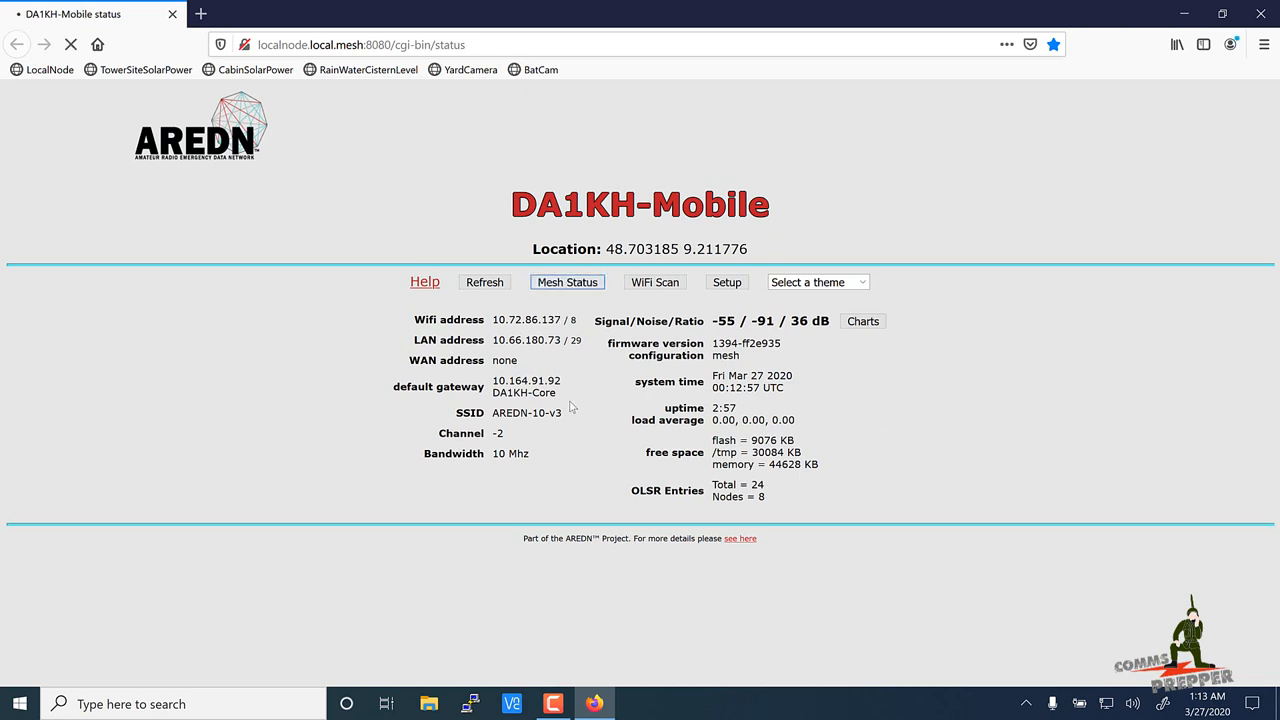
Step: Open K1DOS-Water's Cistern Level service from the mesh status page
click(567, 281)
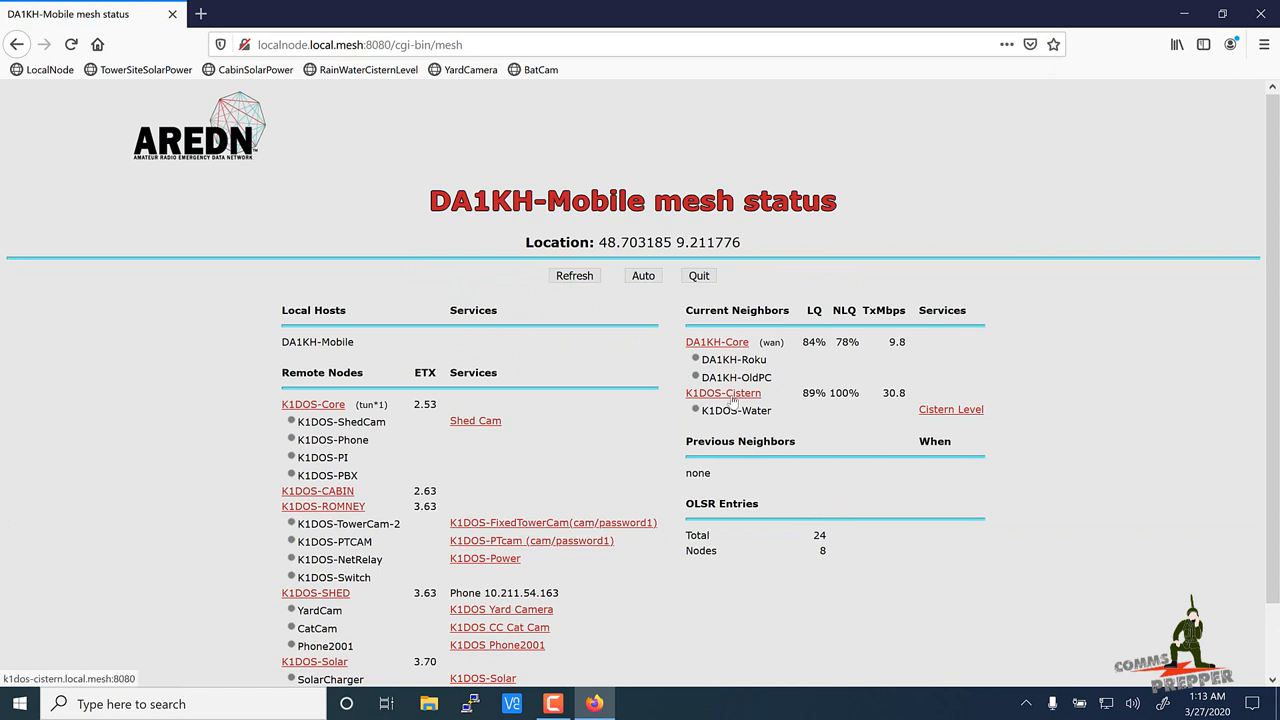
mouse_move(762, 403)
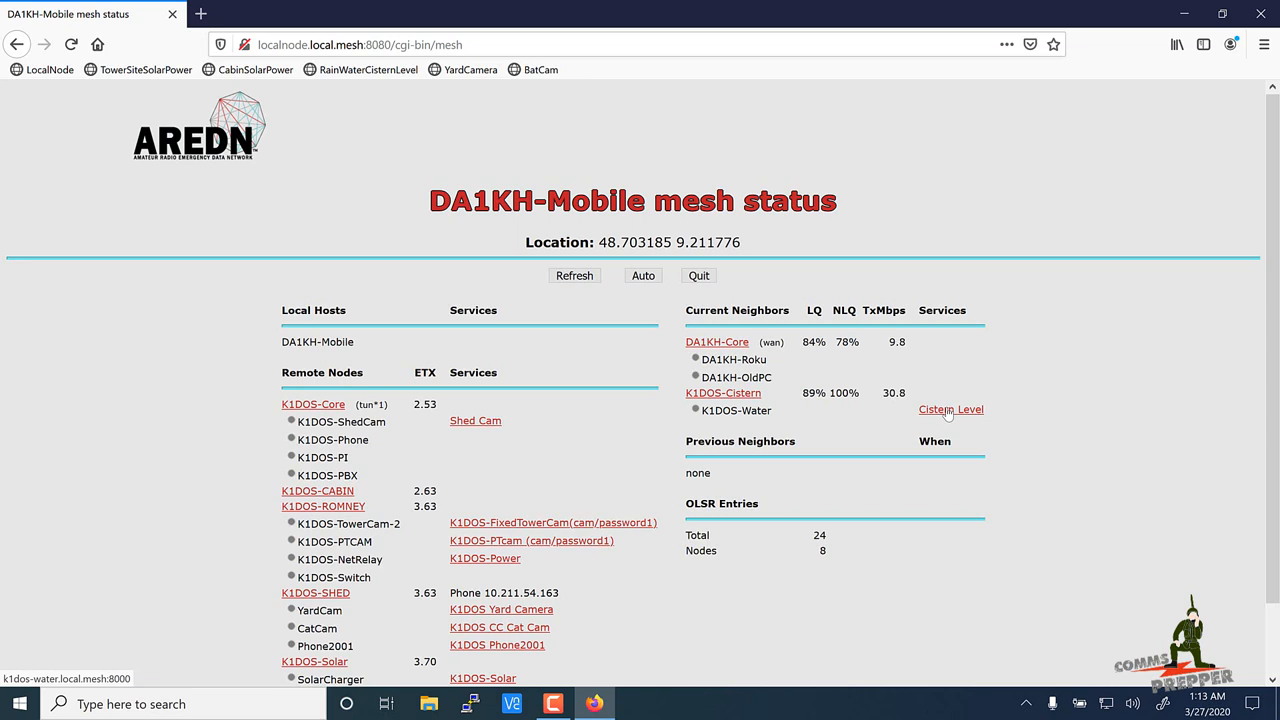
click(950, 409)
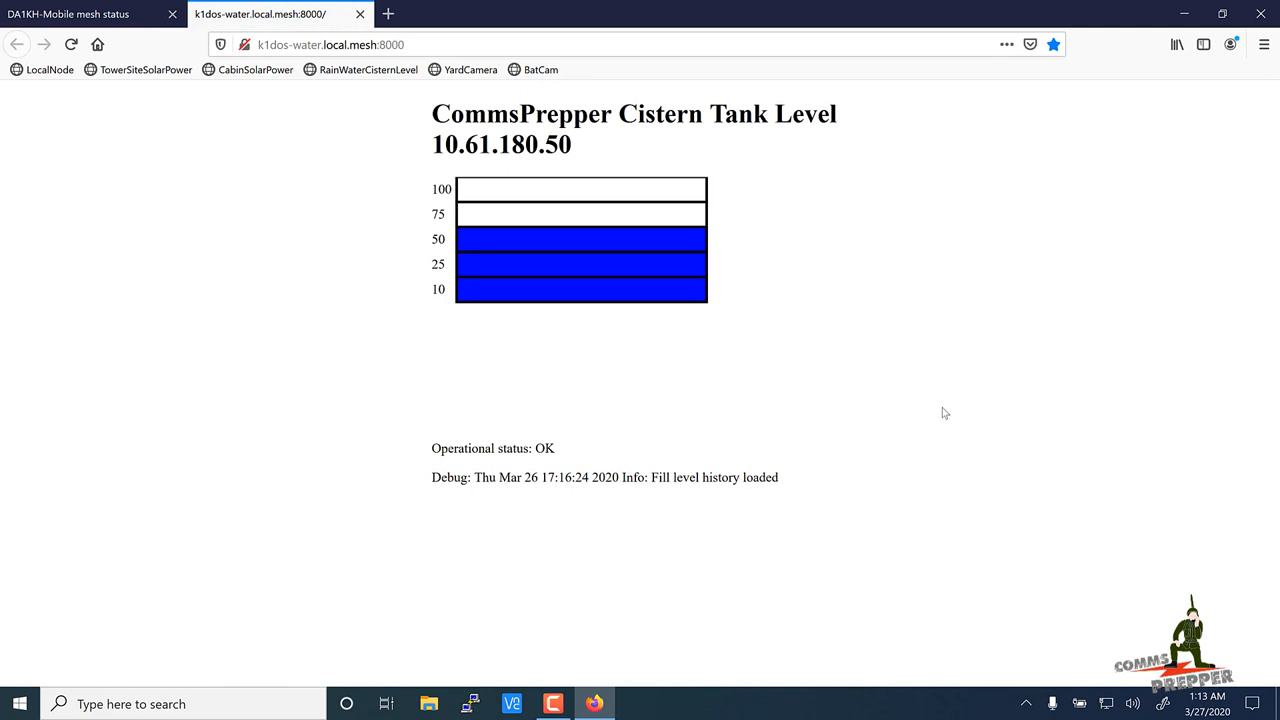
mouse_move(427, 202)
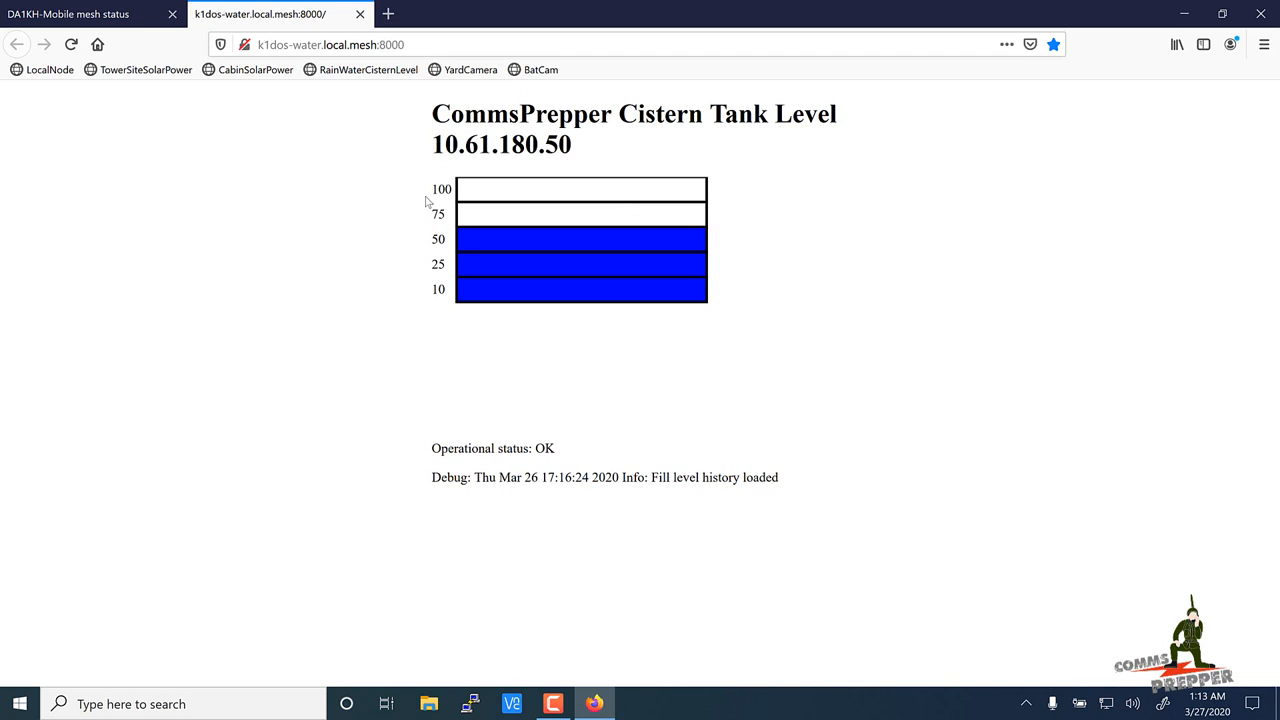
mouse_move(532, 322)
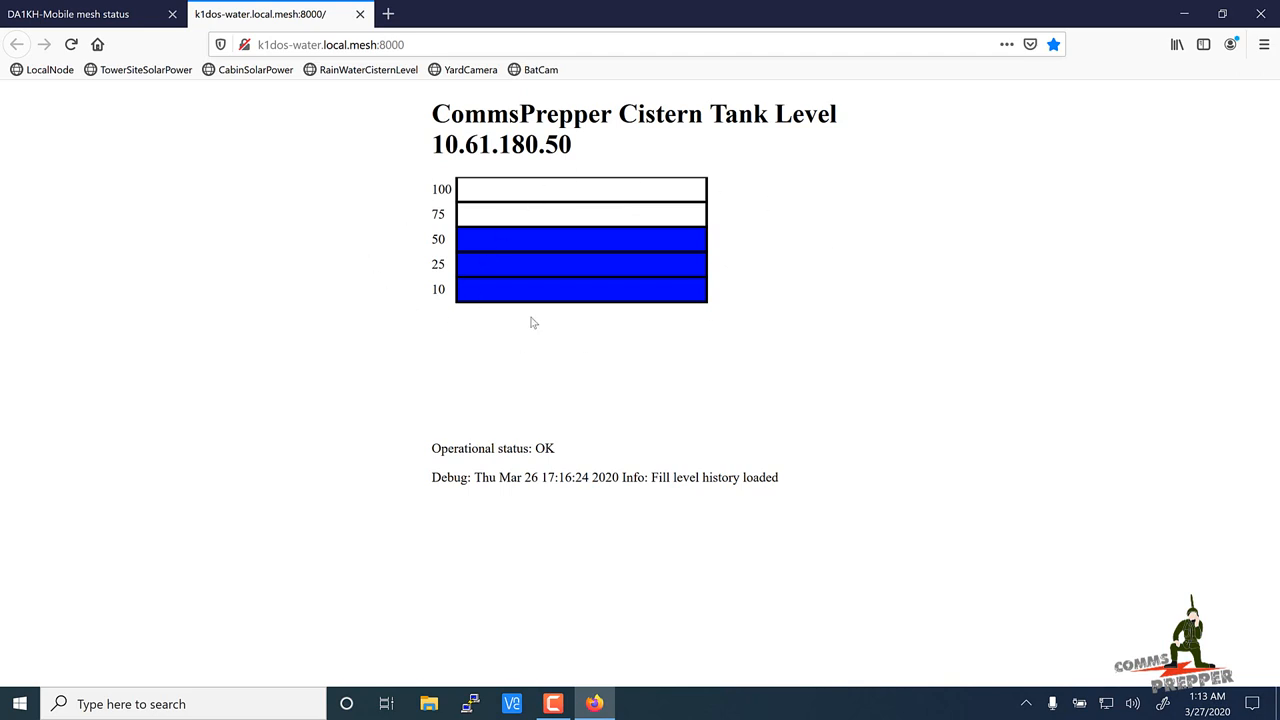
mouse_move(502, 277)
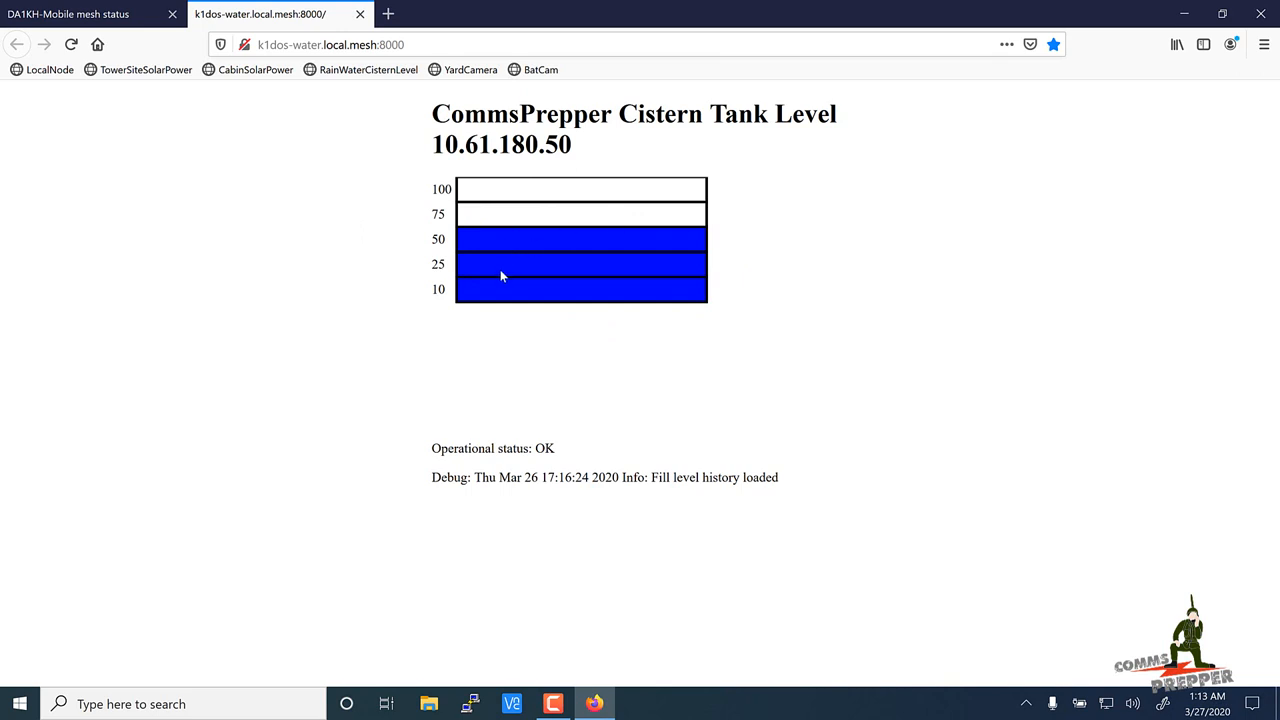
mouse_move(520, 220)
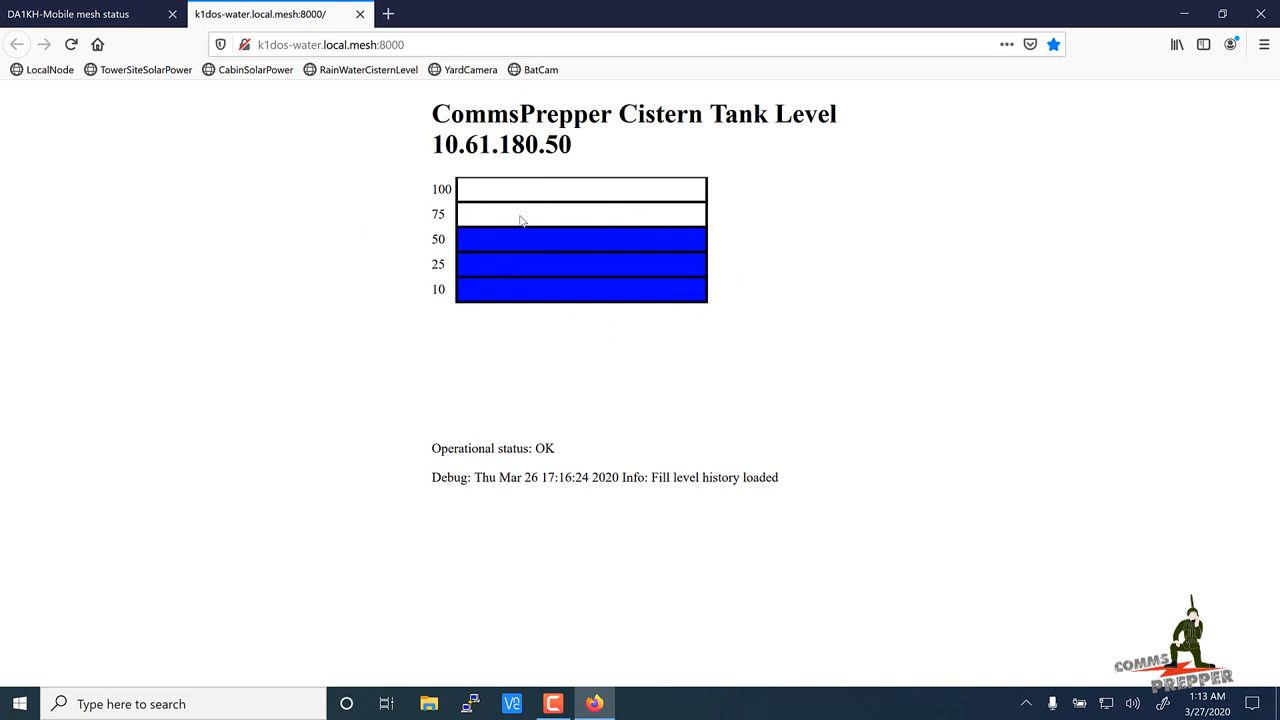
mouse_move(483, 252)
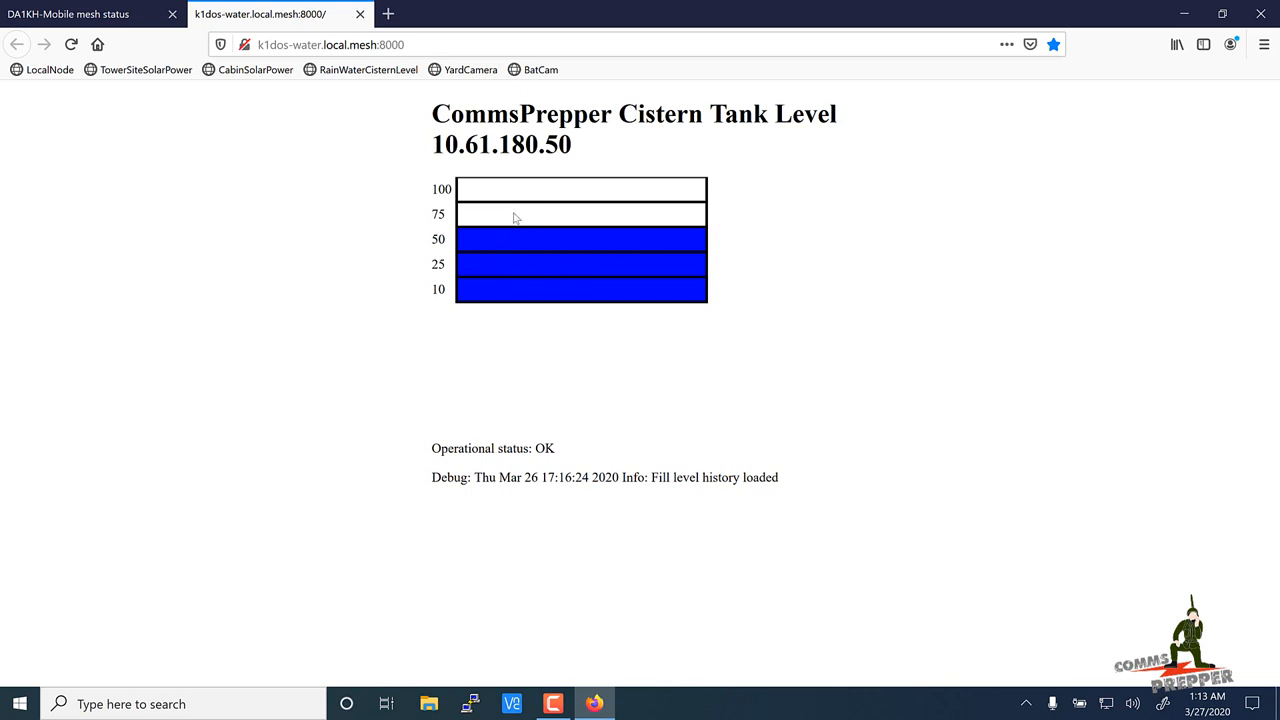
mouse_move(509, 192)
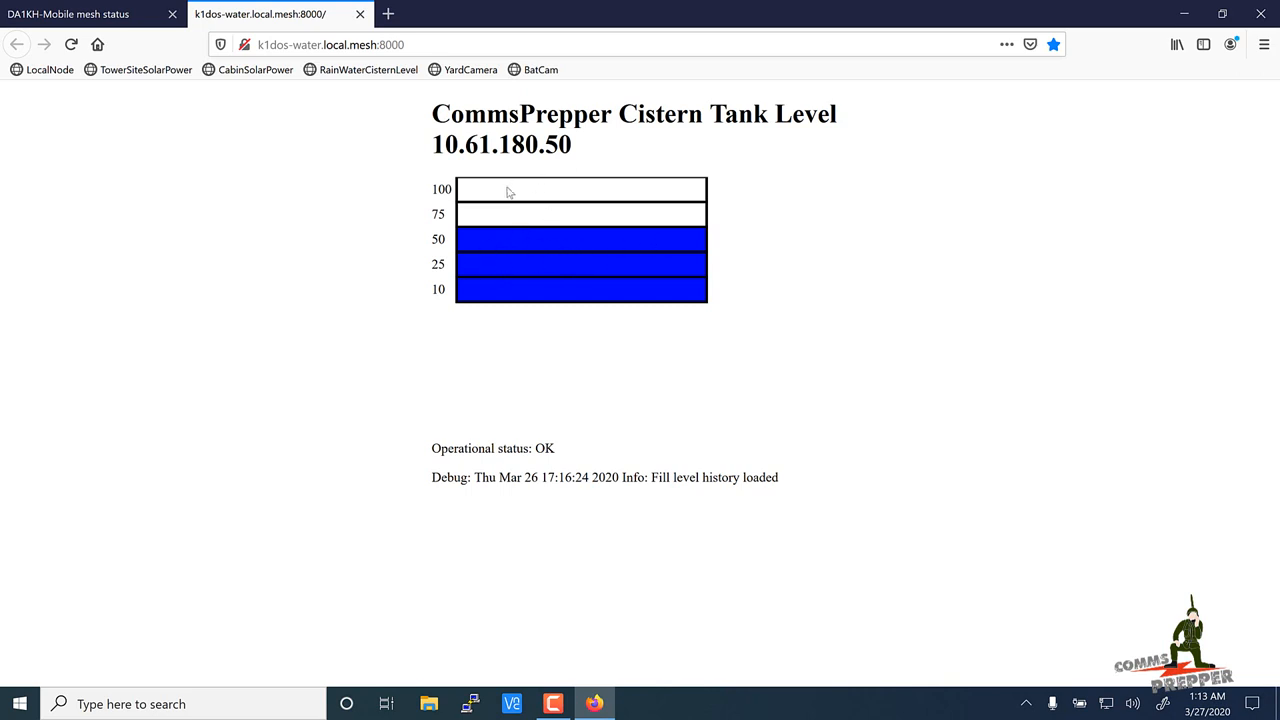
mouse_move(515, 268)
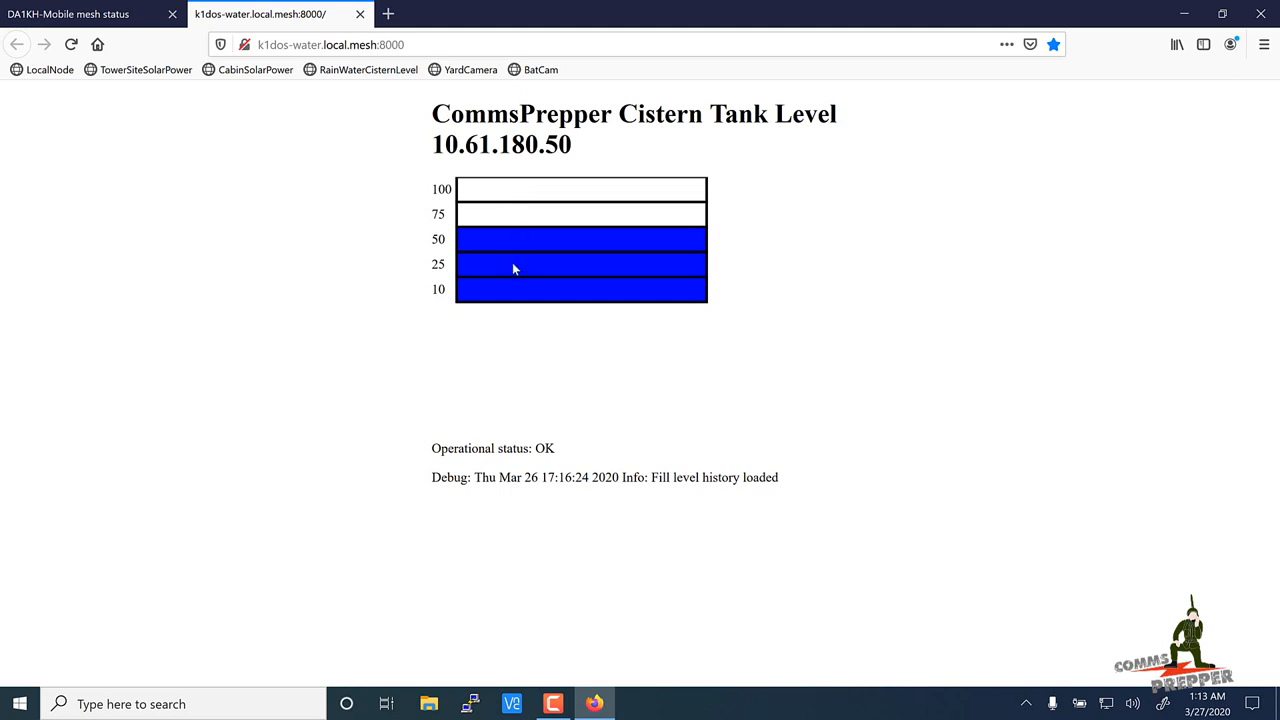
mouse_move(517, 291)
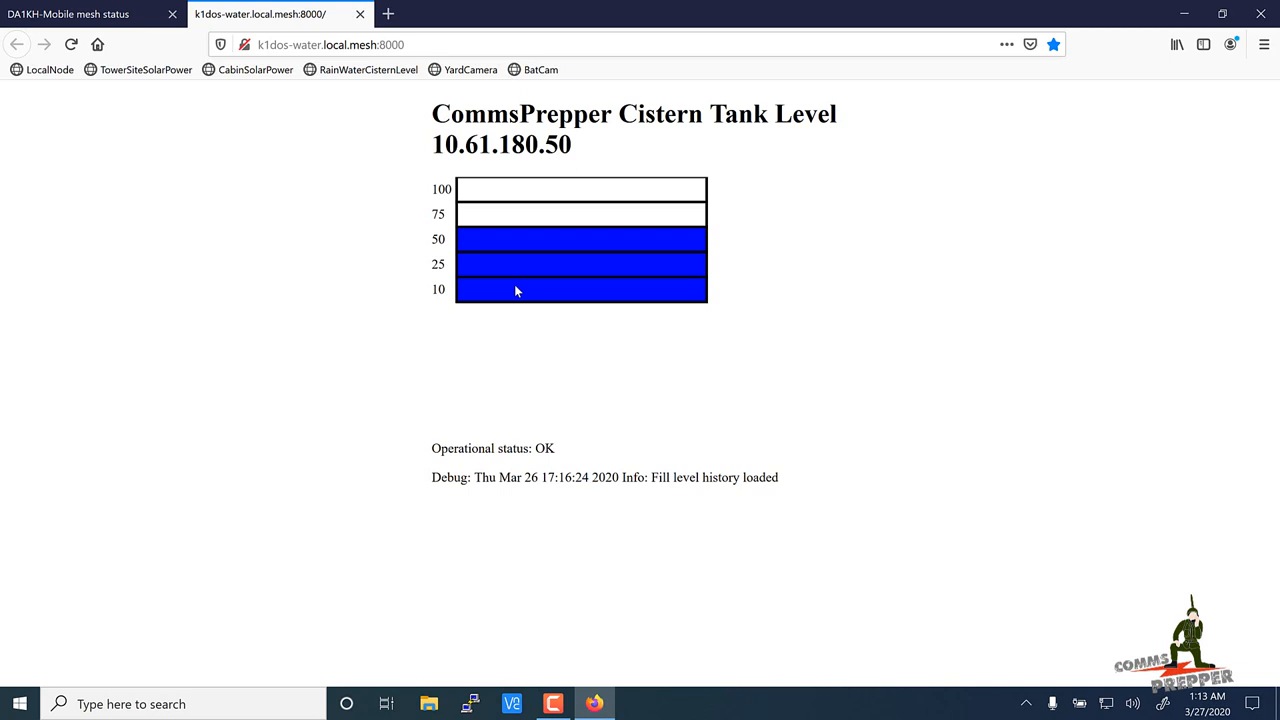
mouse_move(573, 300)
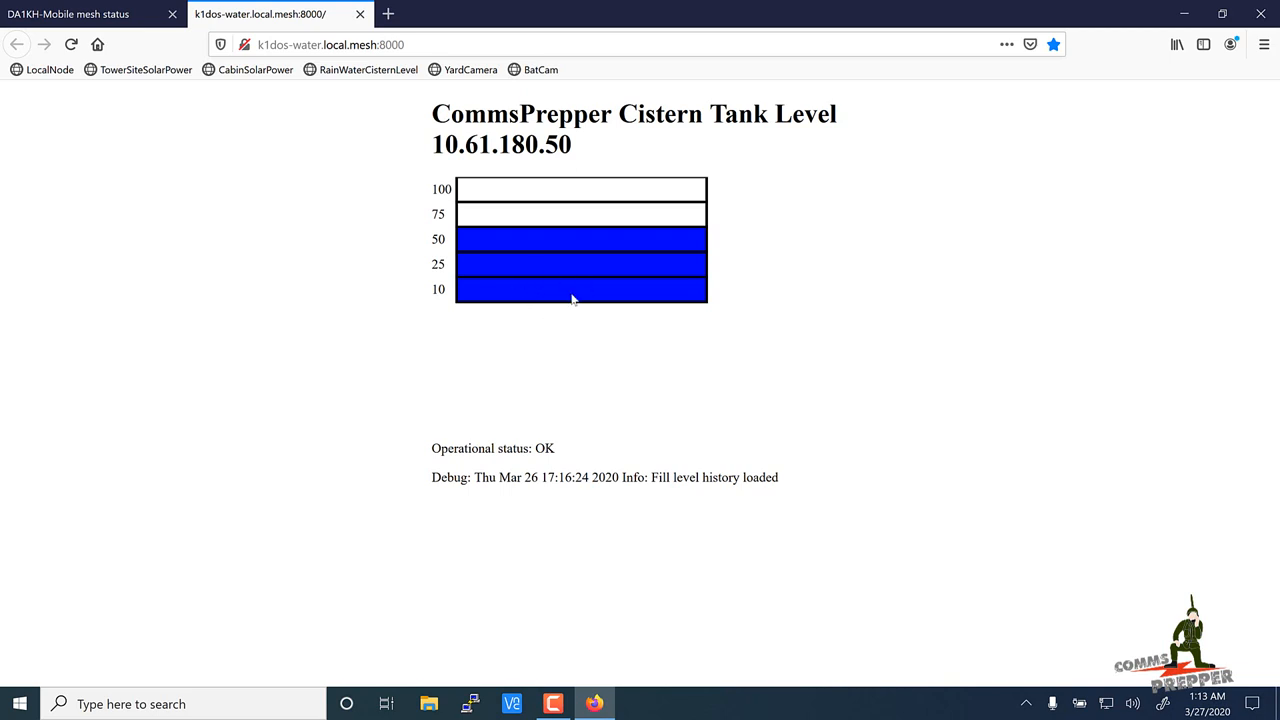
mouse_move(463, 130)
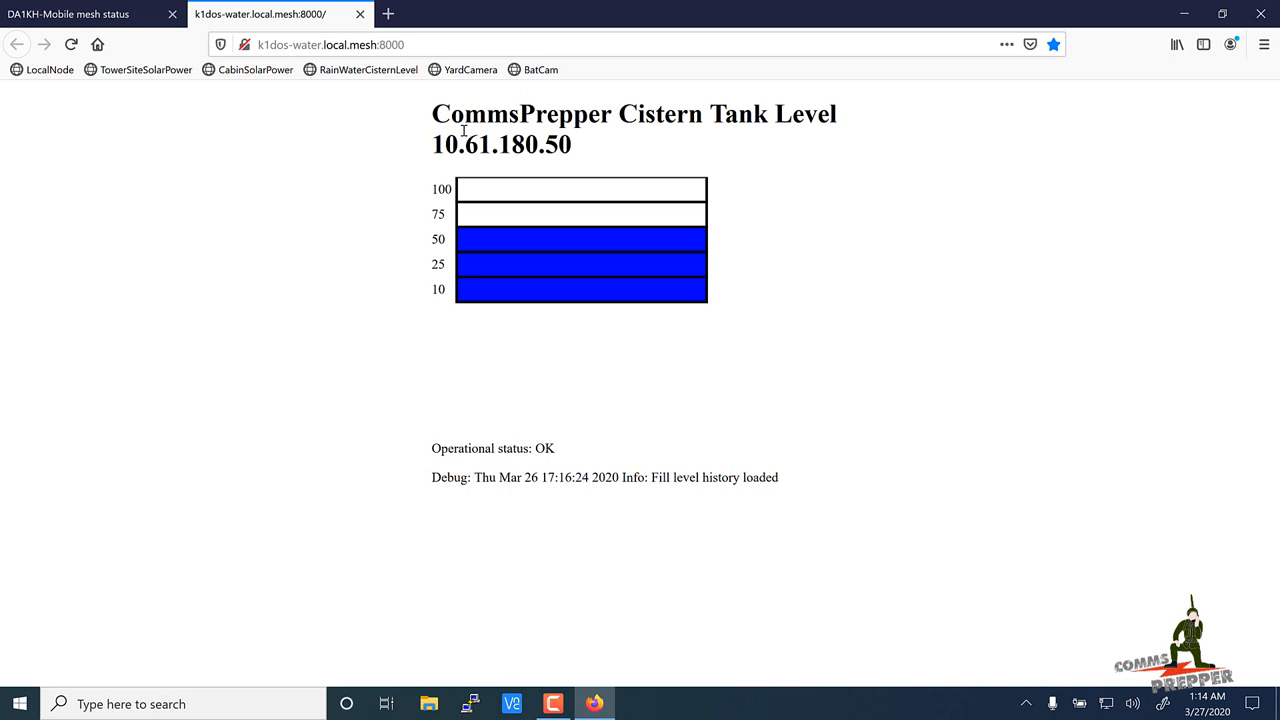
Step: Return to the DA1KH-Mobile mesh status tab
click(70, 14)
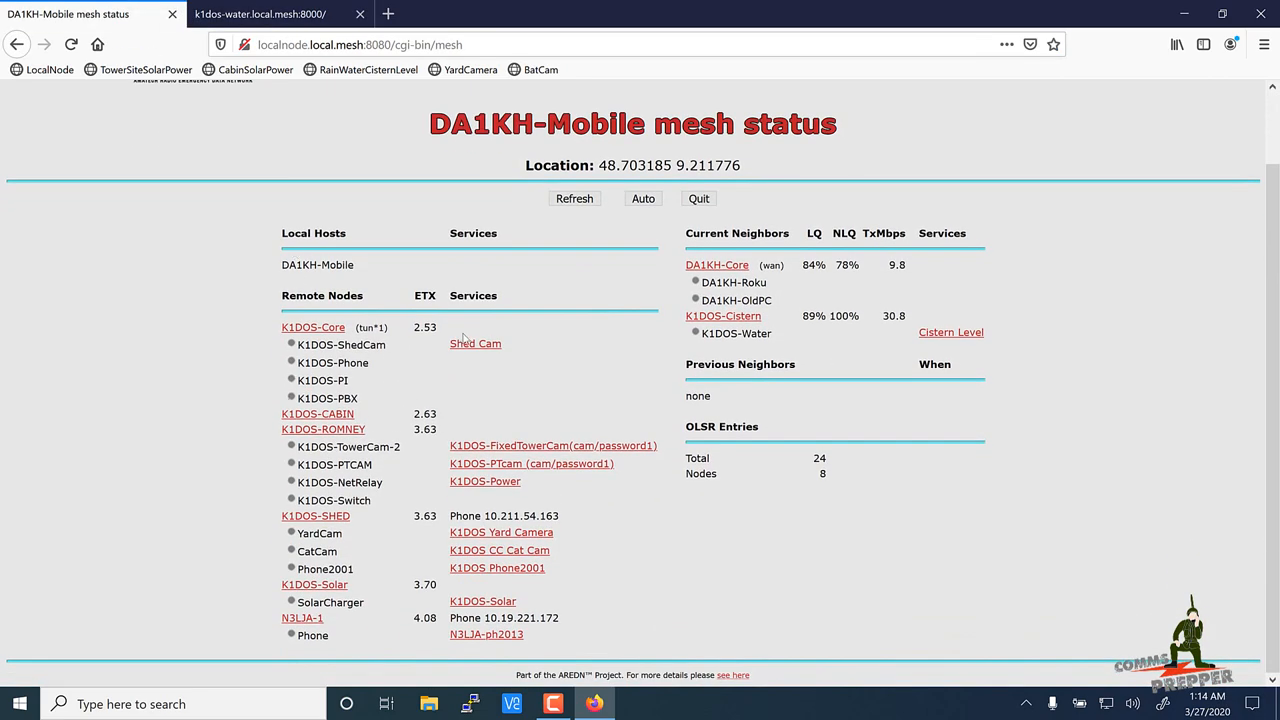
mouse_move(782, 318)
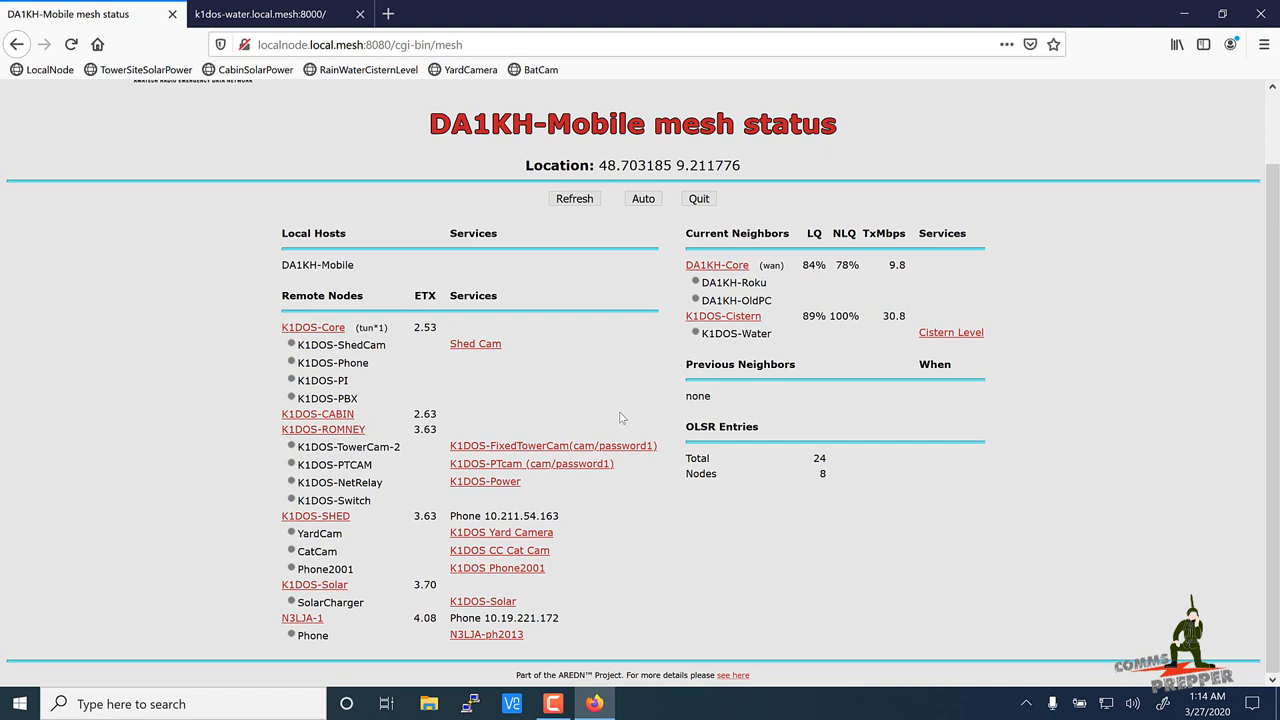
mouse_move(485, 481)
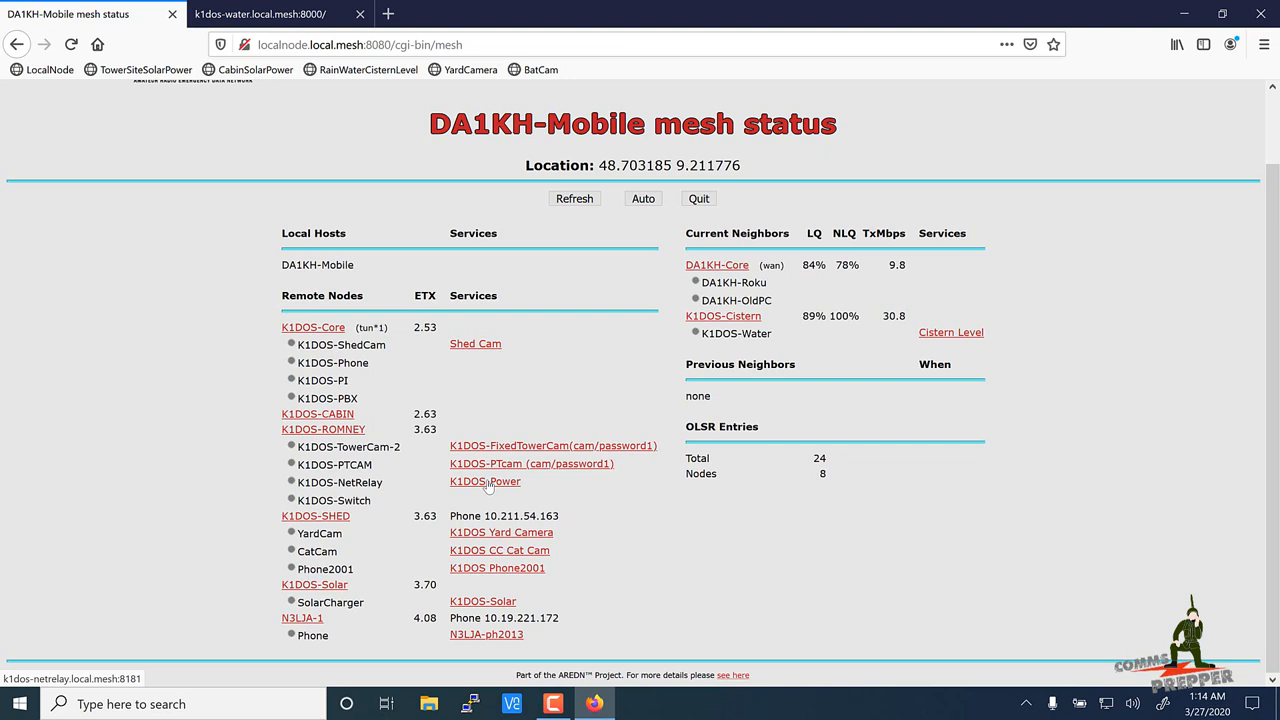
Step: Open the K1DOS-Power service listed under K1DOS-ROMNEY
click(340, 483)
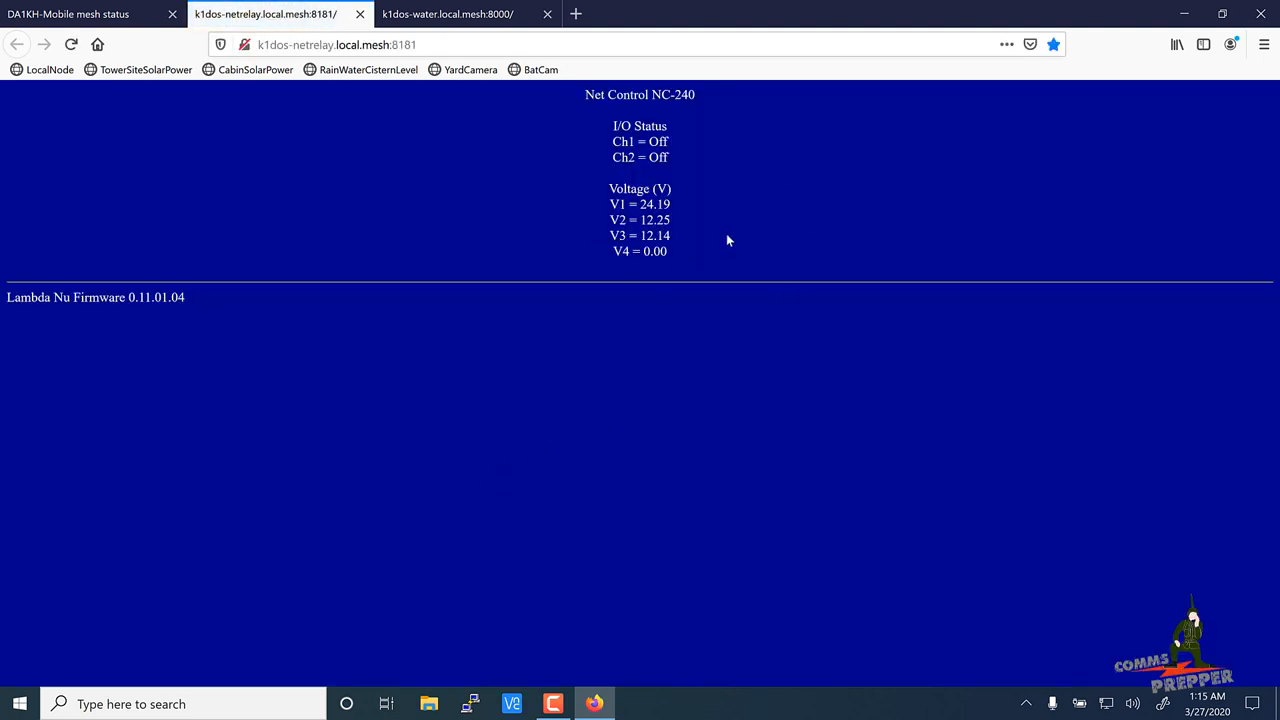
mouse_move(680, 207)
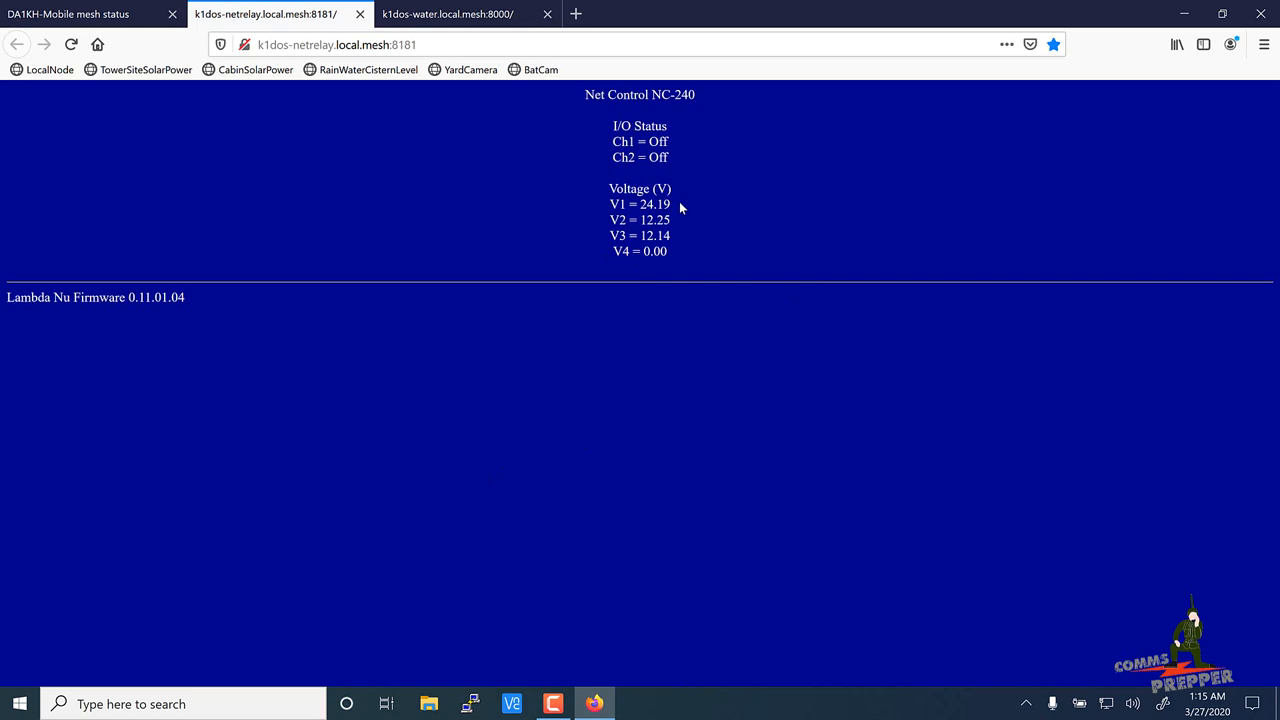
mouse_move(681, 216)
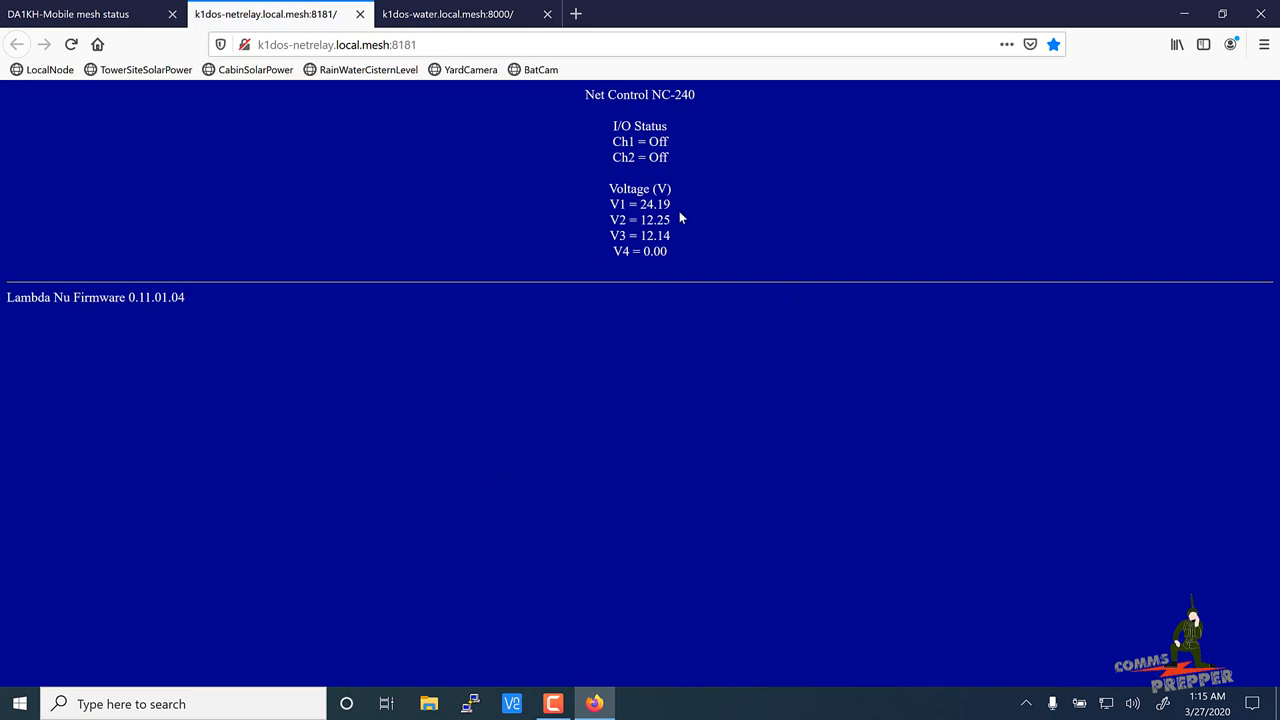
mouse_move(660, 222)
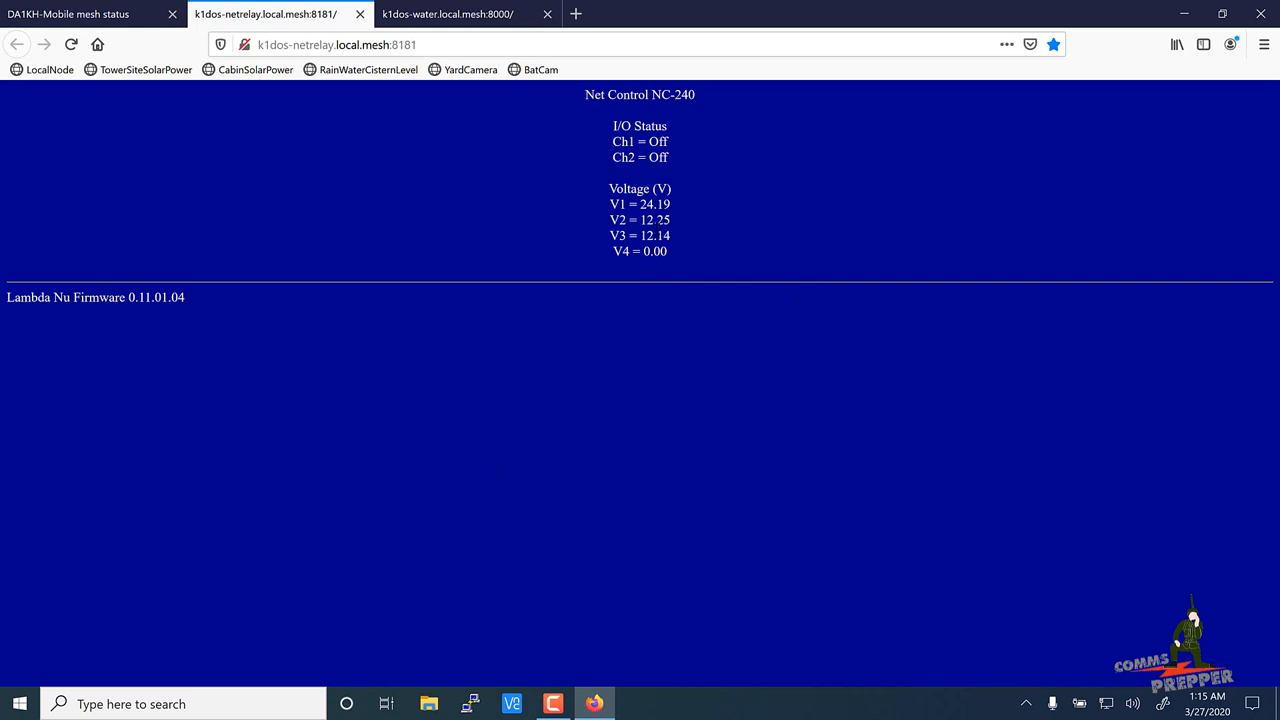
mouse_move(679, 224)
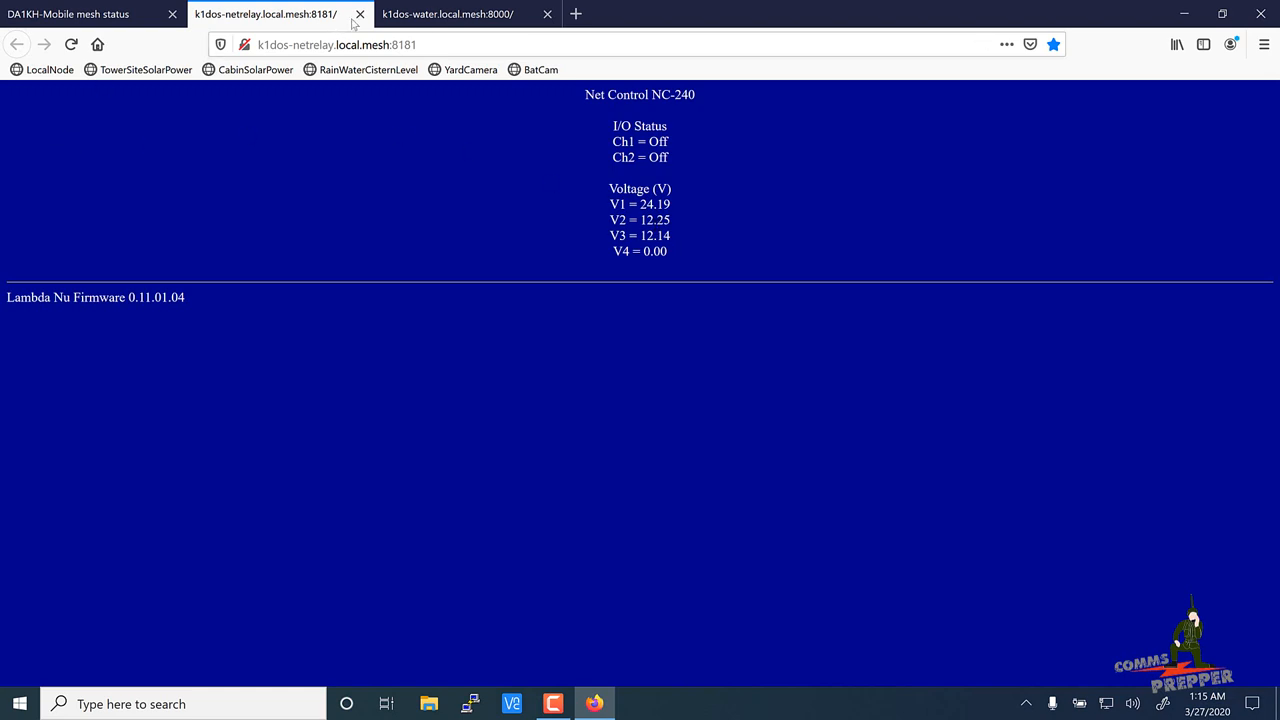
Step: Close the NC-240 net relay tab after checking its voltages
click(359, 13)
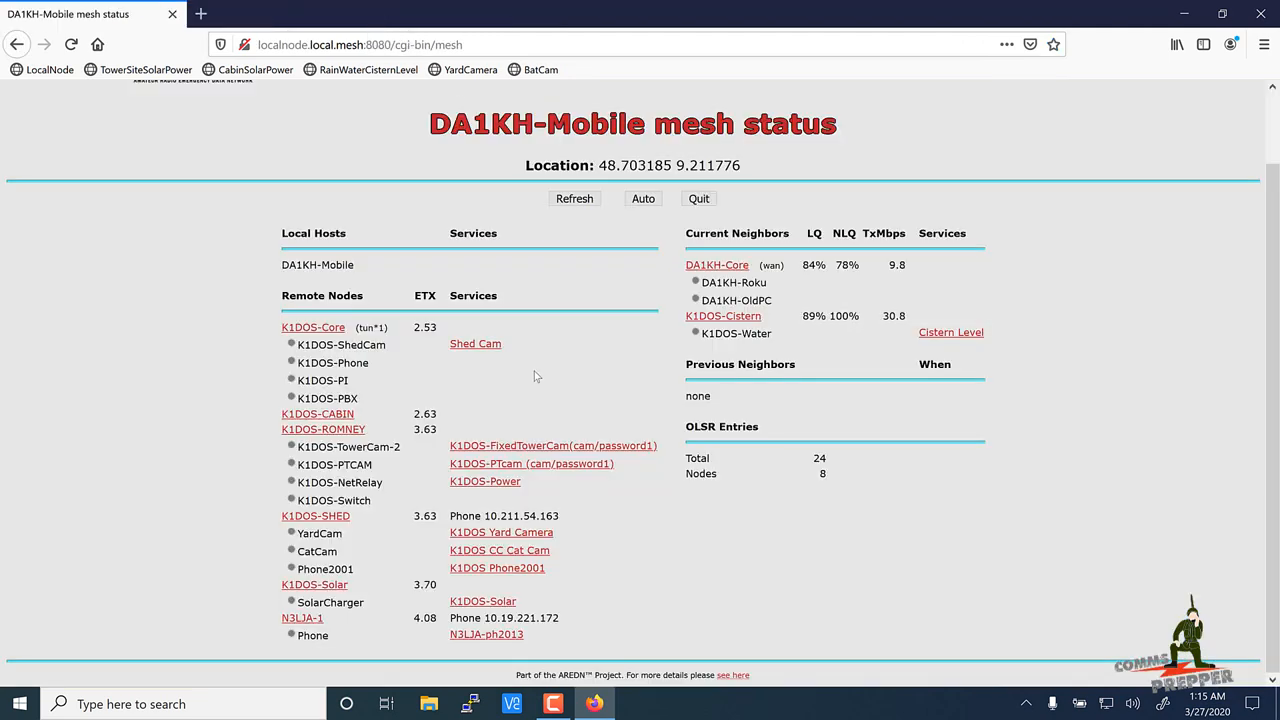
mouse_move(504, 613)
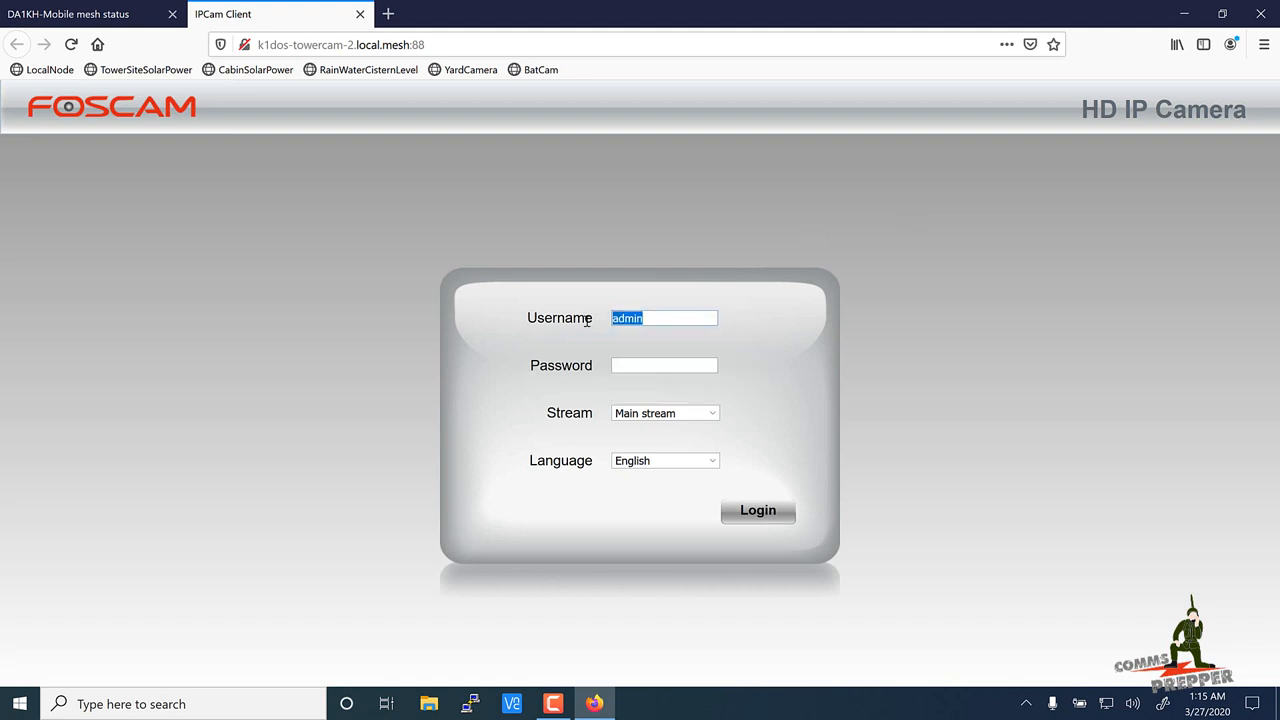
Step: Log in to the Foscam camera as user 'hank'
text(hank)
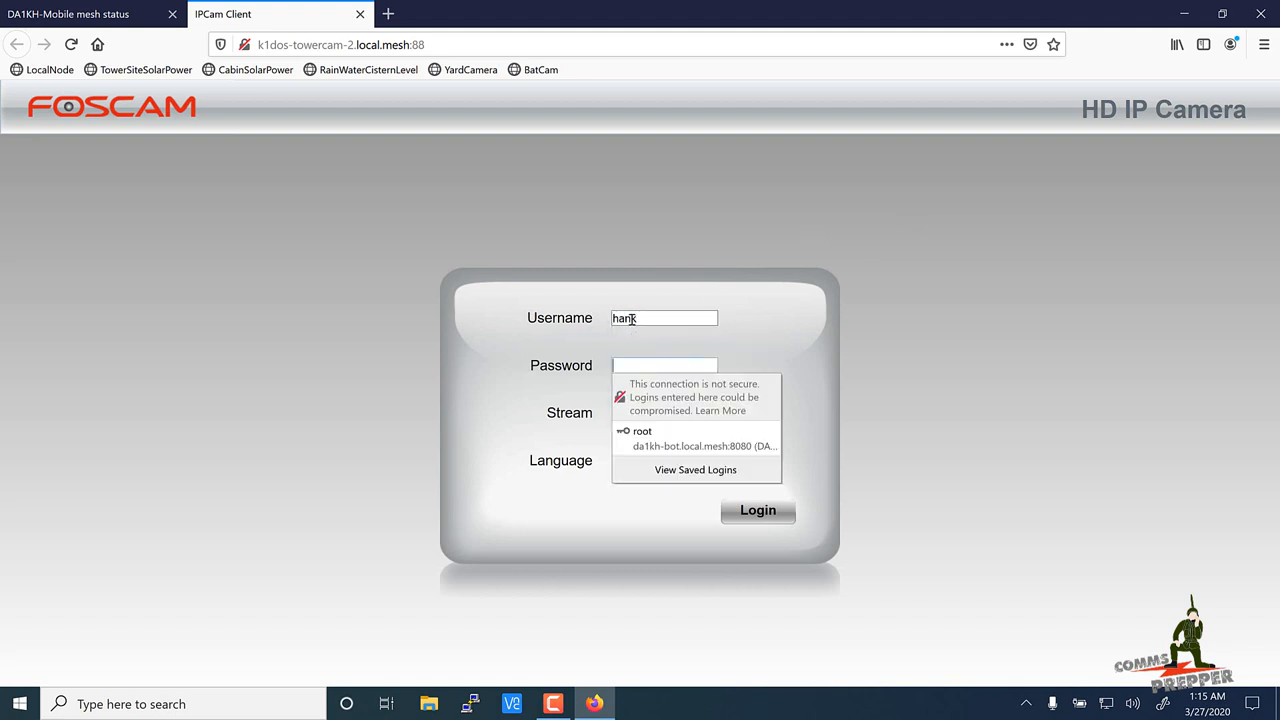
text(•••••)
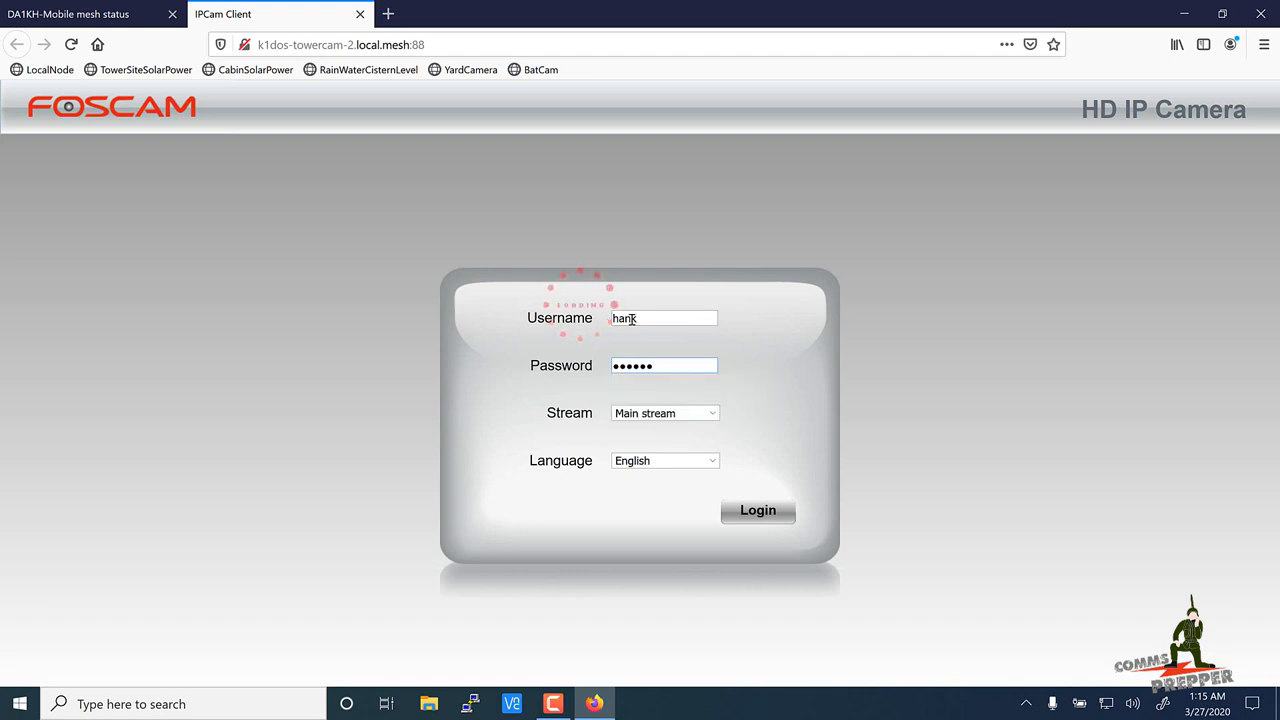
click(757, 510)
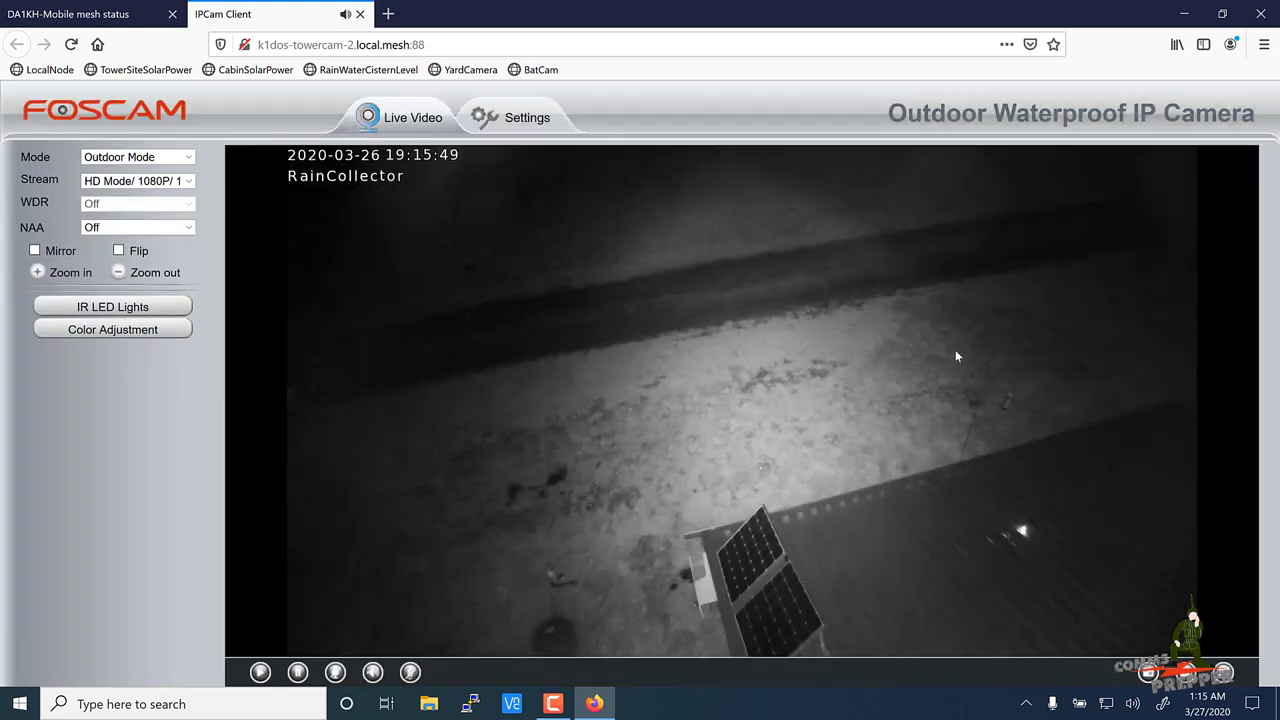
mouse_move(773, 580)
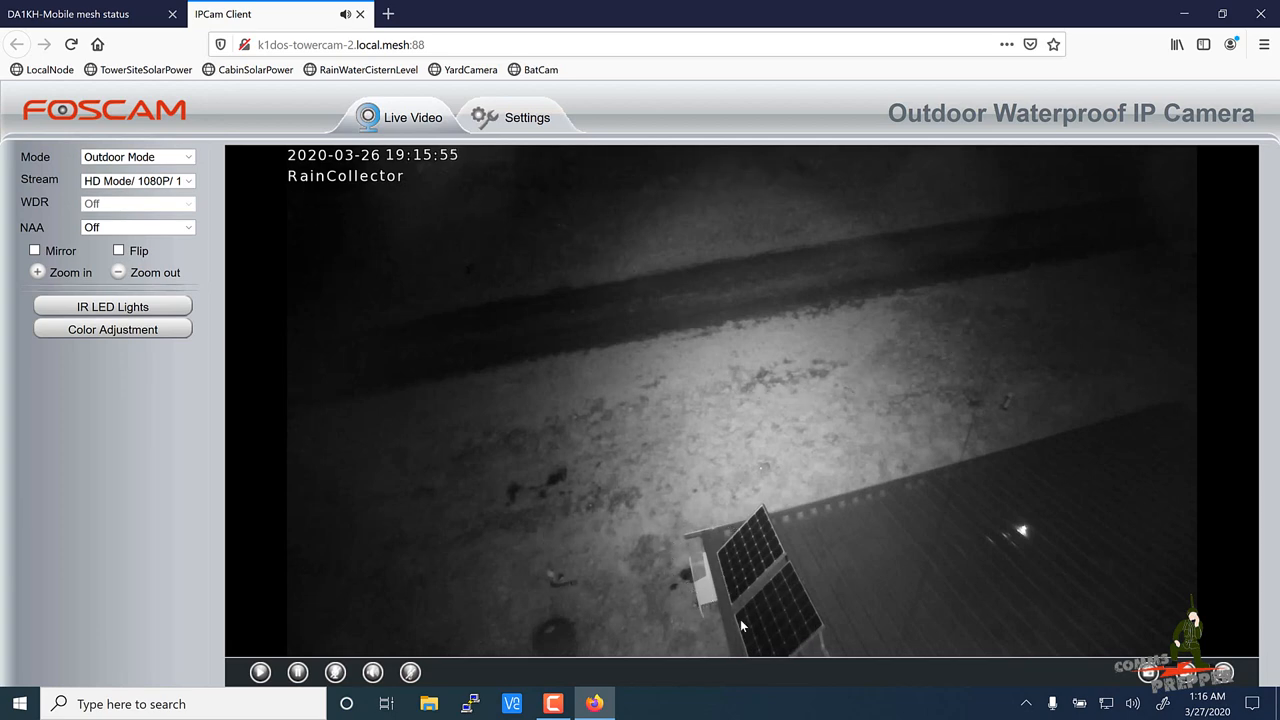
mouse_move(1035, 555)
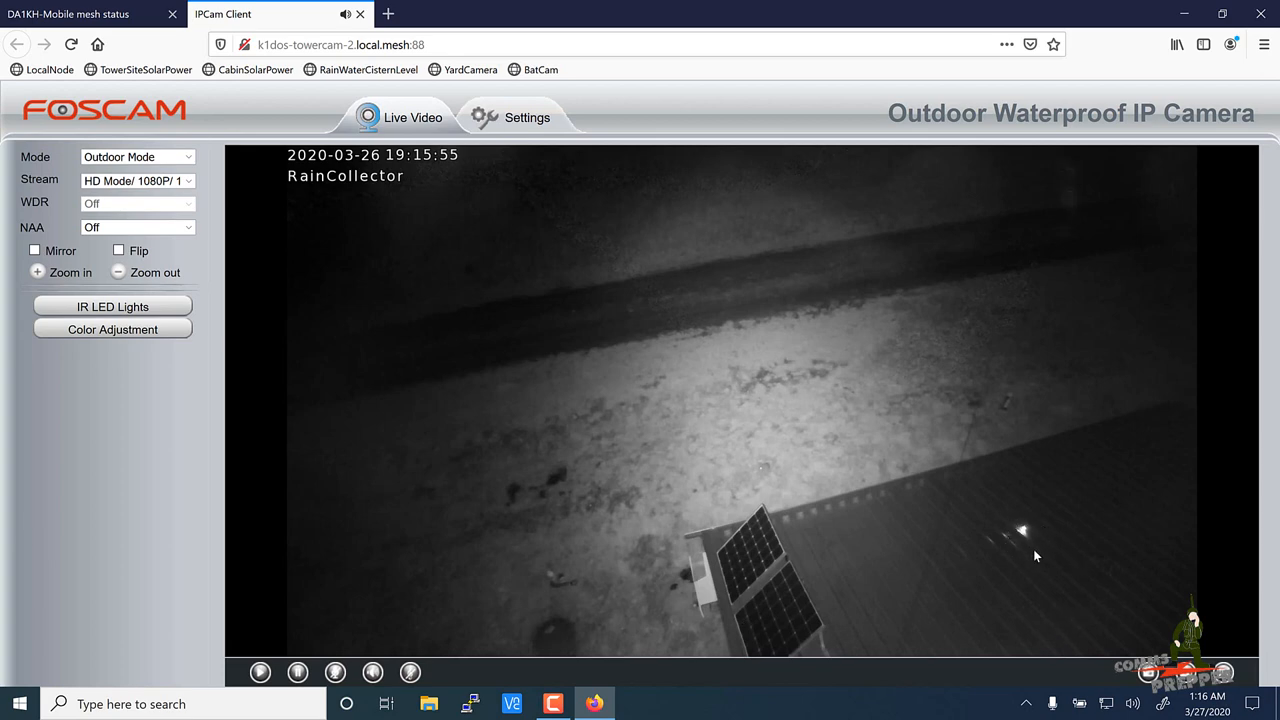